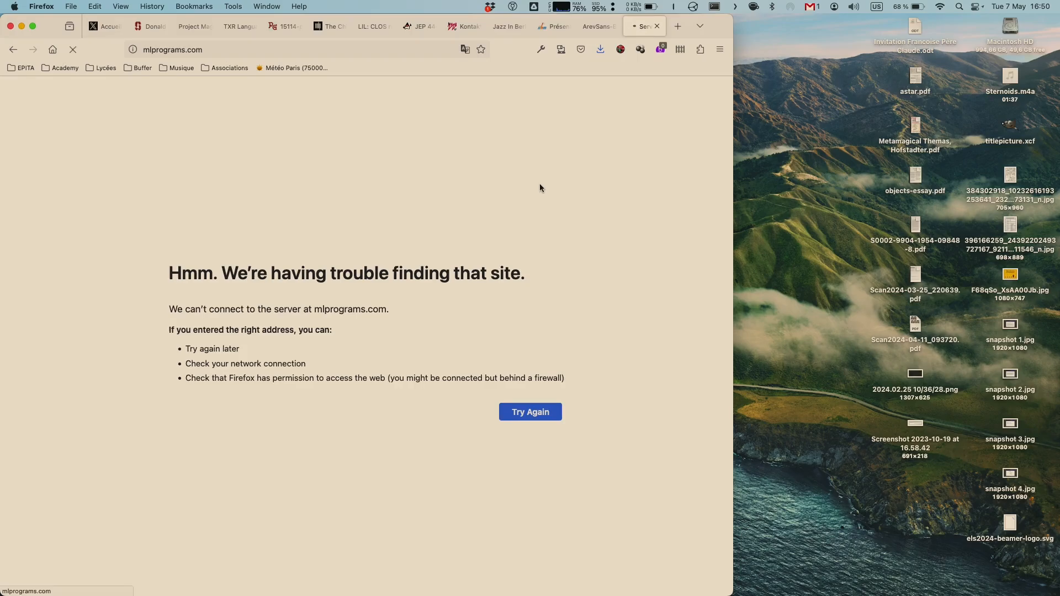
- Retry loading mlprograms.com until the Machine Learning Programs home page appears
click(530, 412)
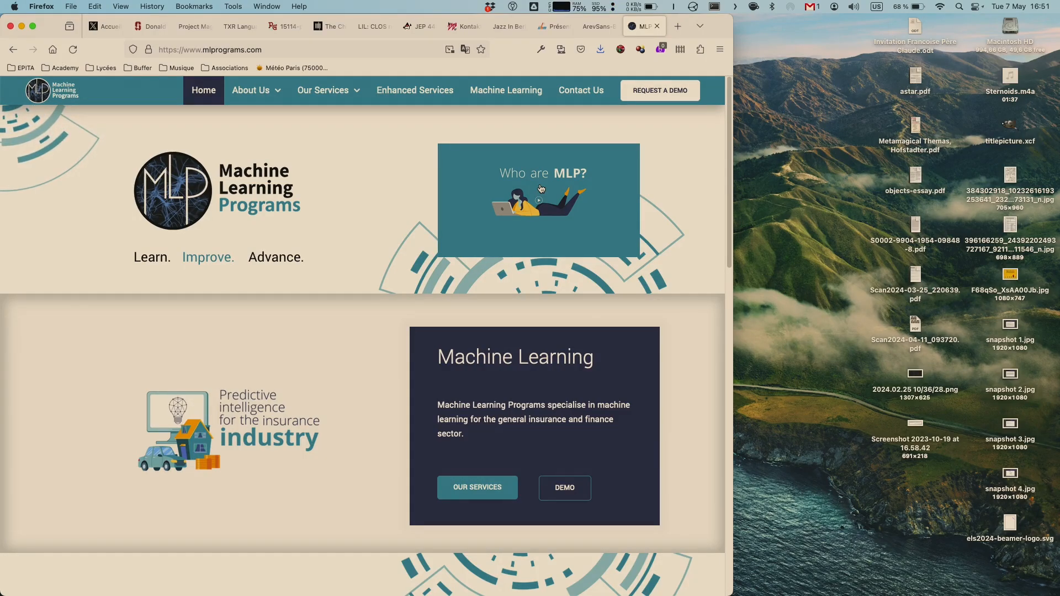
mouse_move(470, 264)
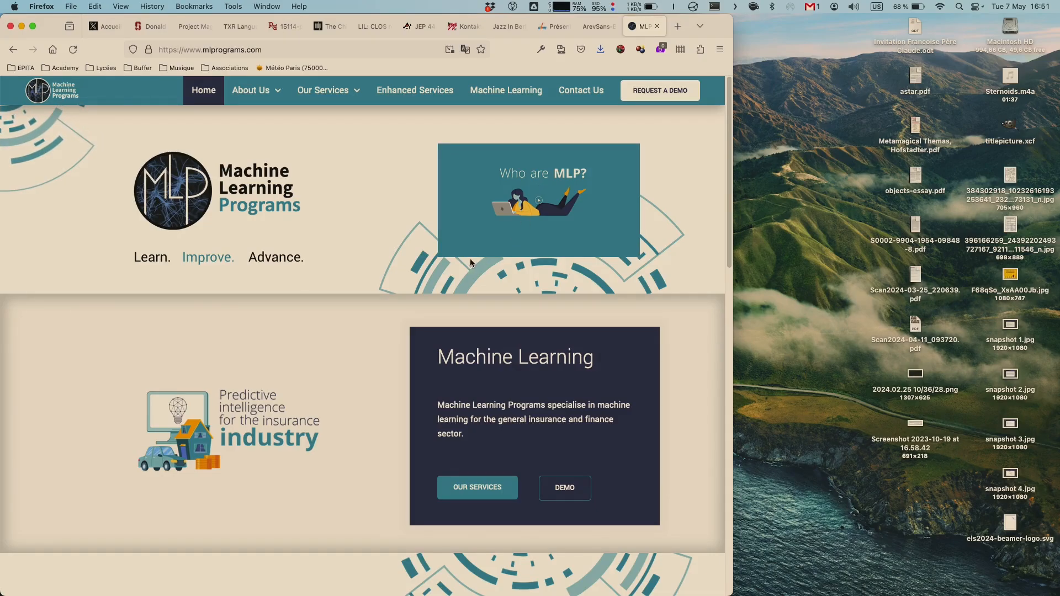
- Go to About MLP from the About Us menu and scroll down the page
click(251, 89)
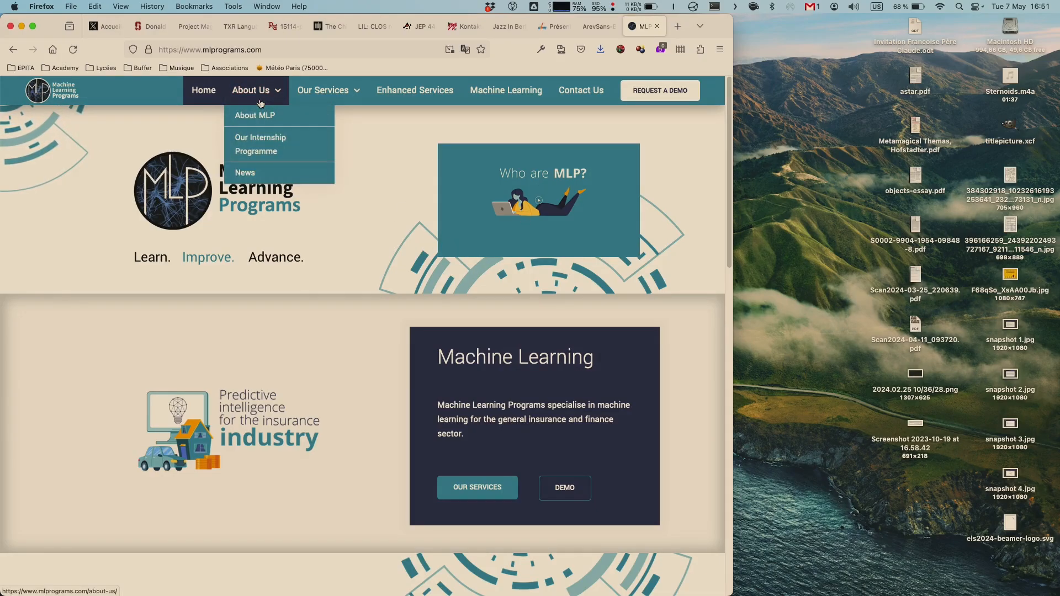
click(255, 115)
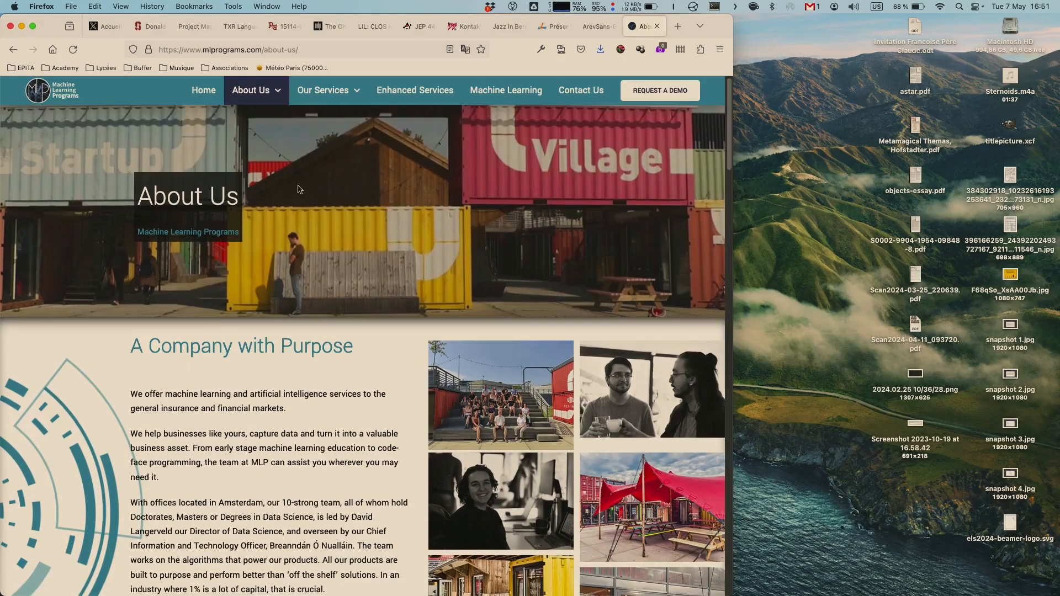
scroll(down, 3)
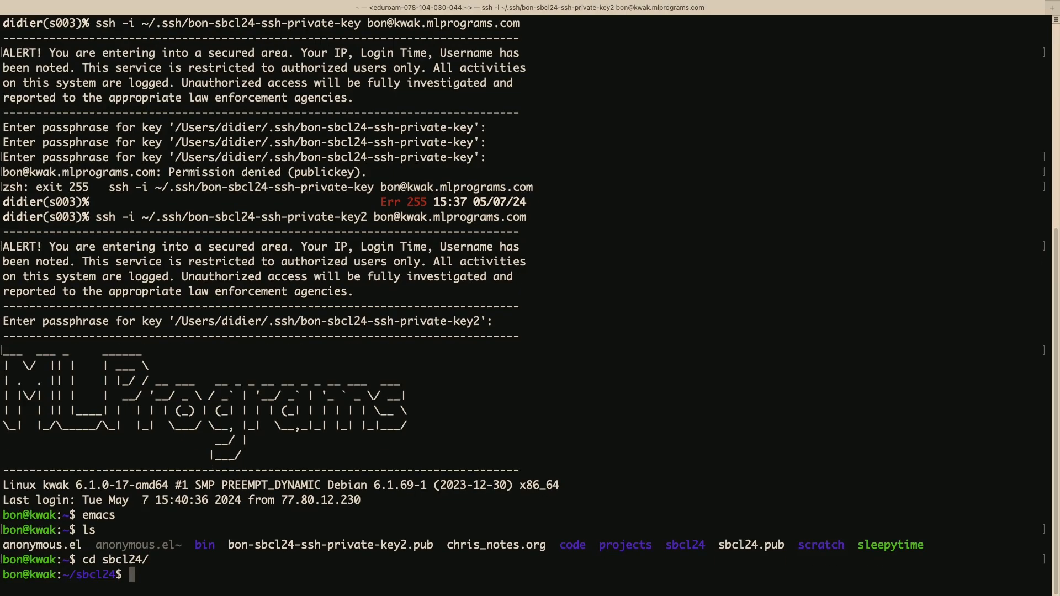
text(less iris.)
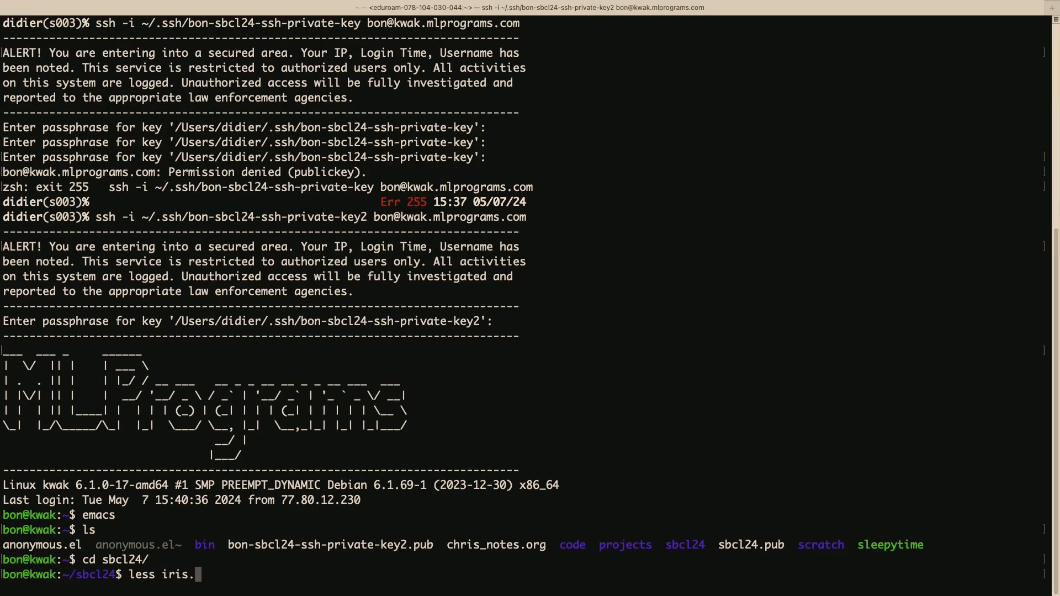
key(Return)
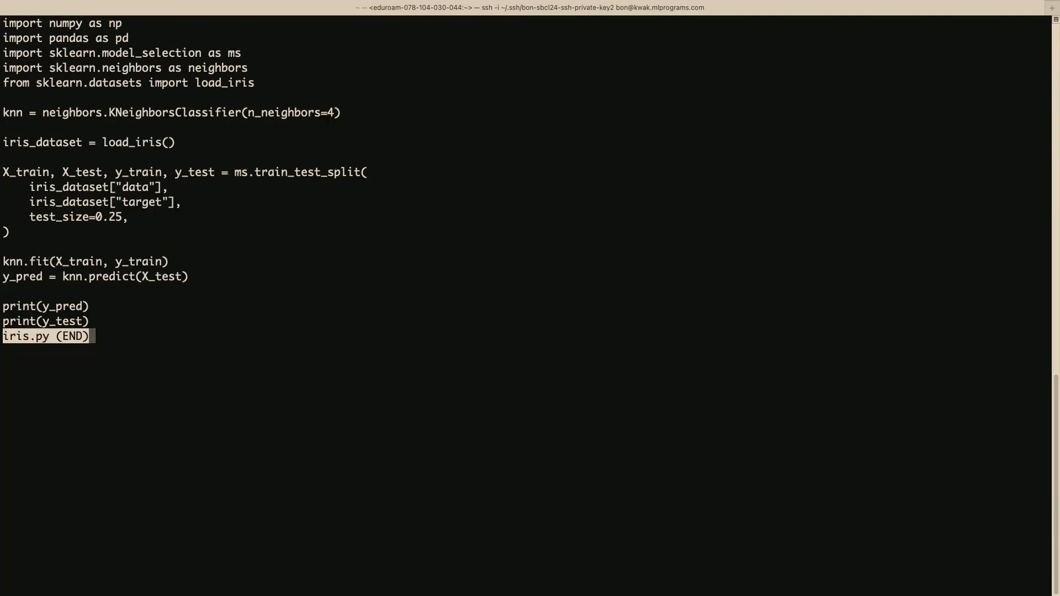
mouse_move(73, 154)
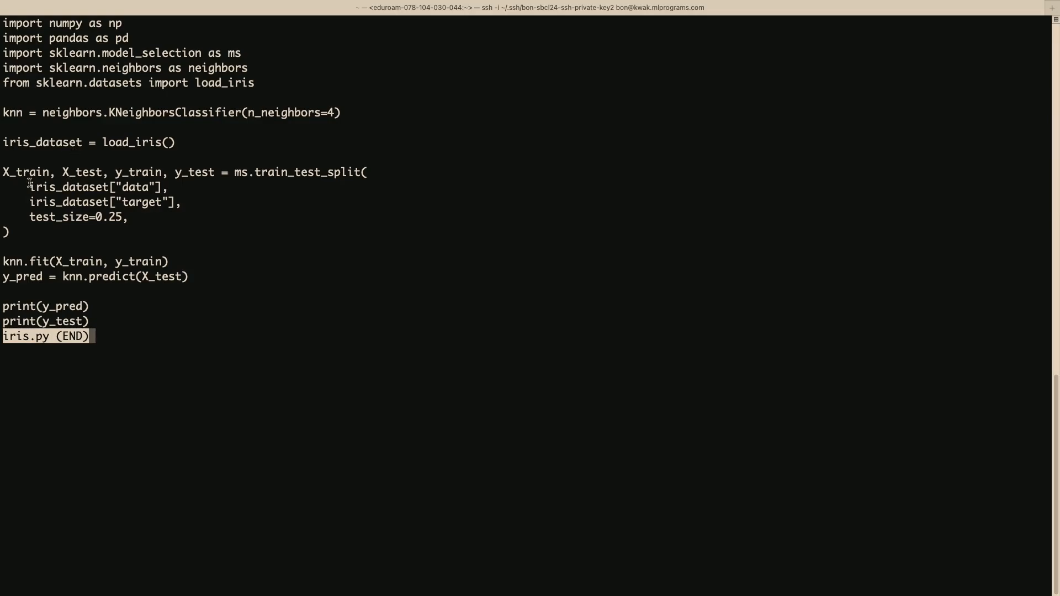
key(q)
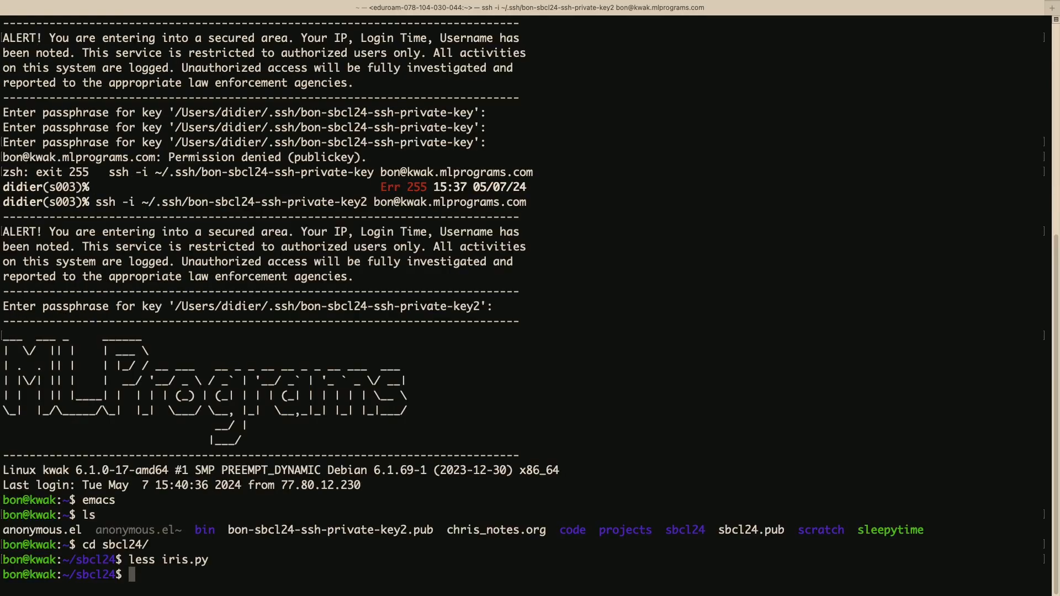
- Activate the sbcl24 virtualenv with workon and run python iris.py
text(python)
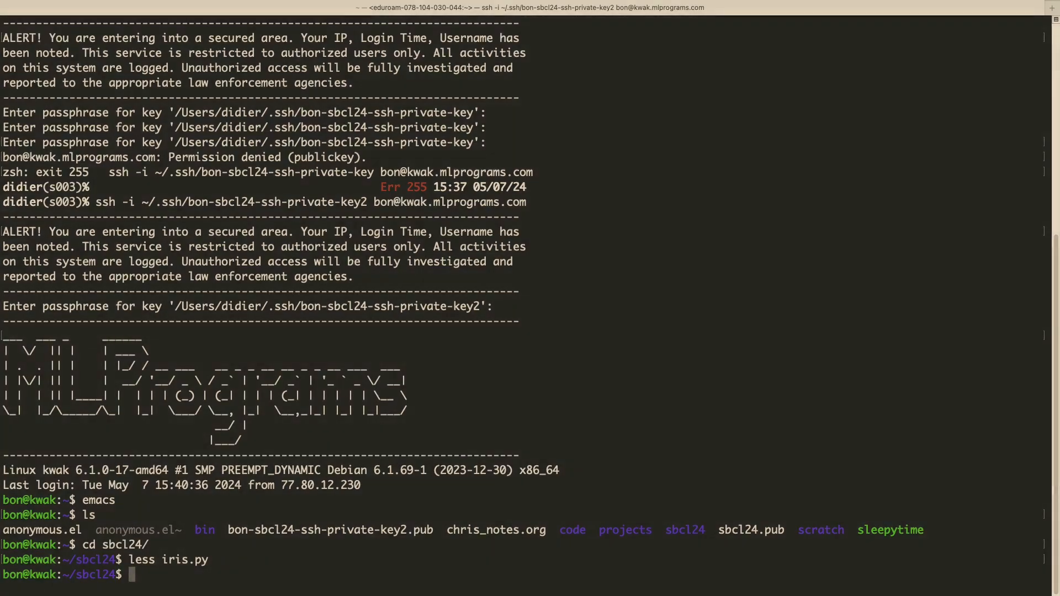
text(workon sb)
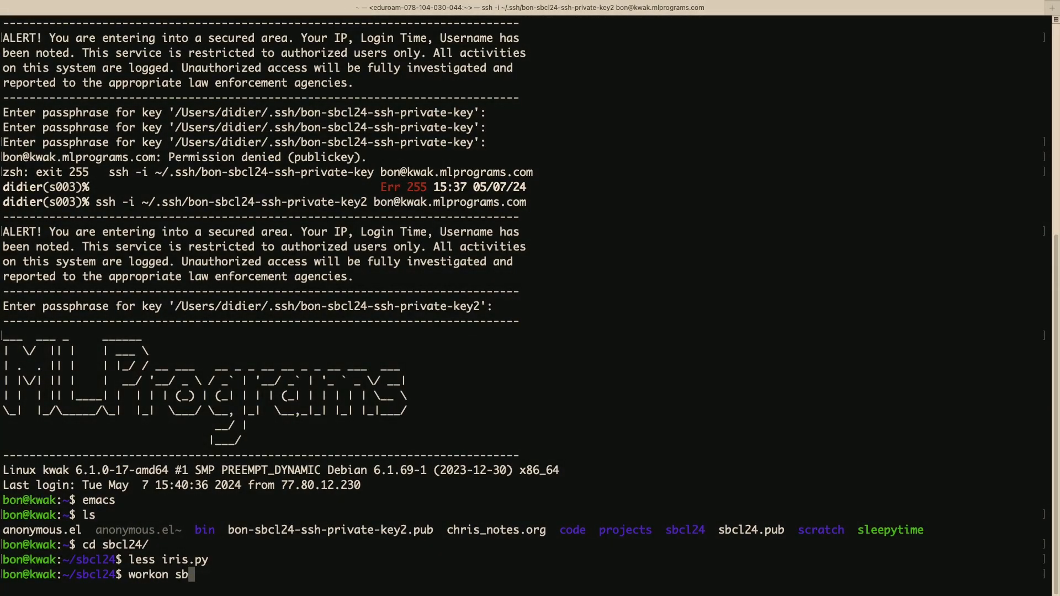
key(Return)
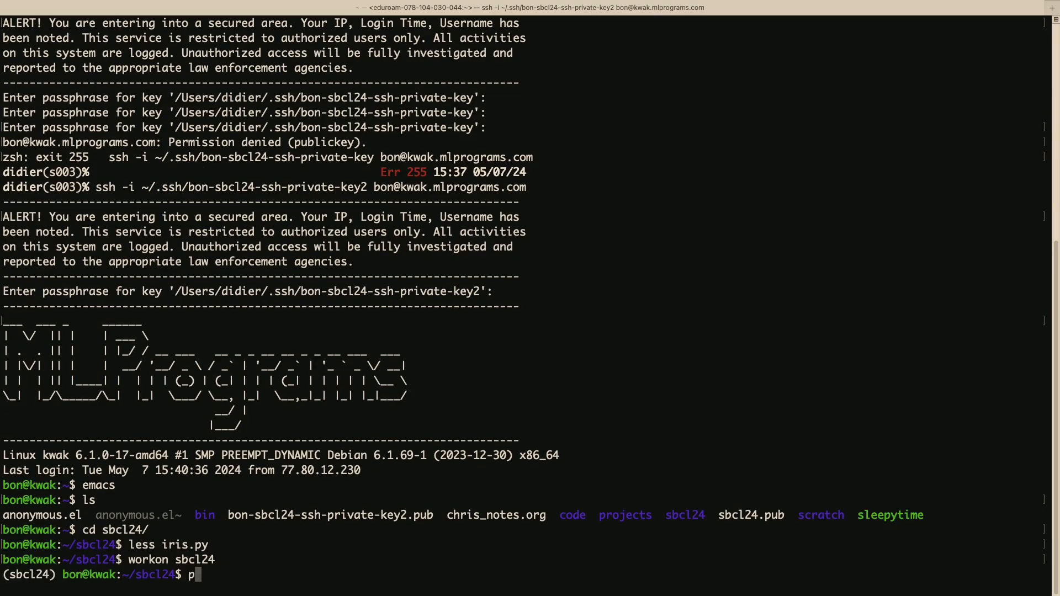
text(ython iris.py)
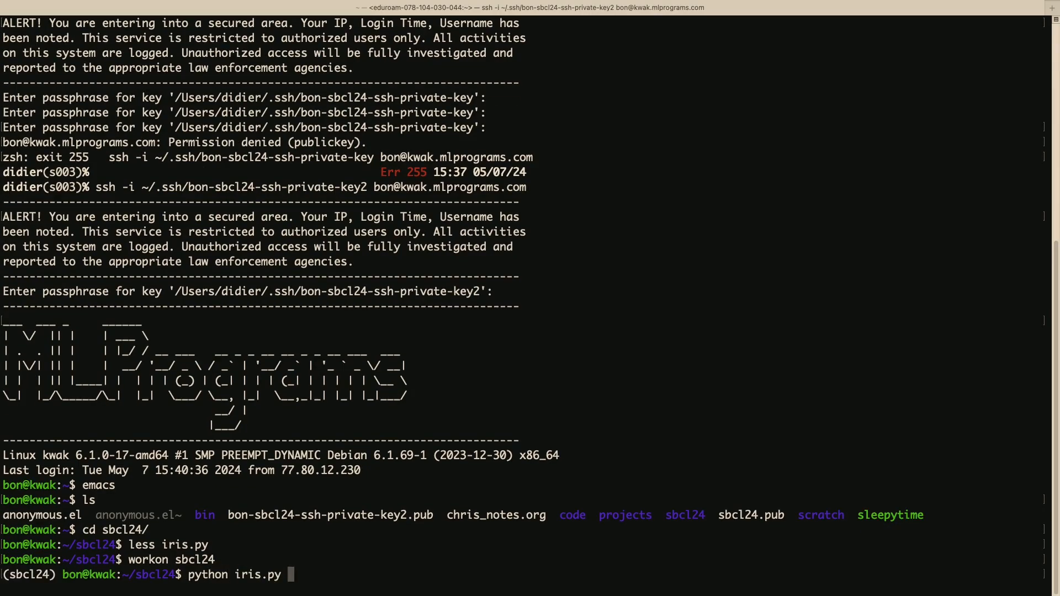
key(Return)
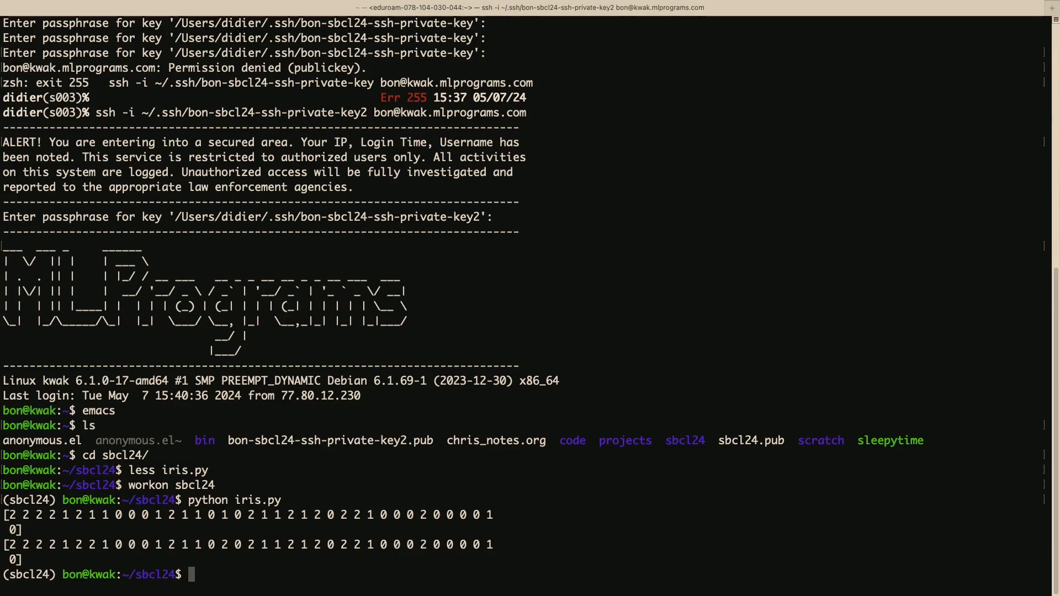
- Launch Emacs on iris.lisp from the terminal
text(emacs)
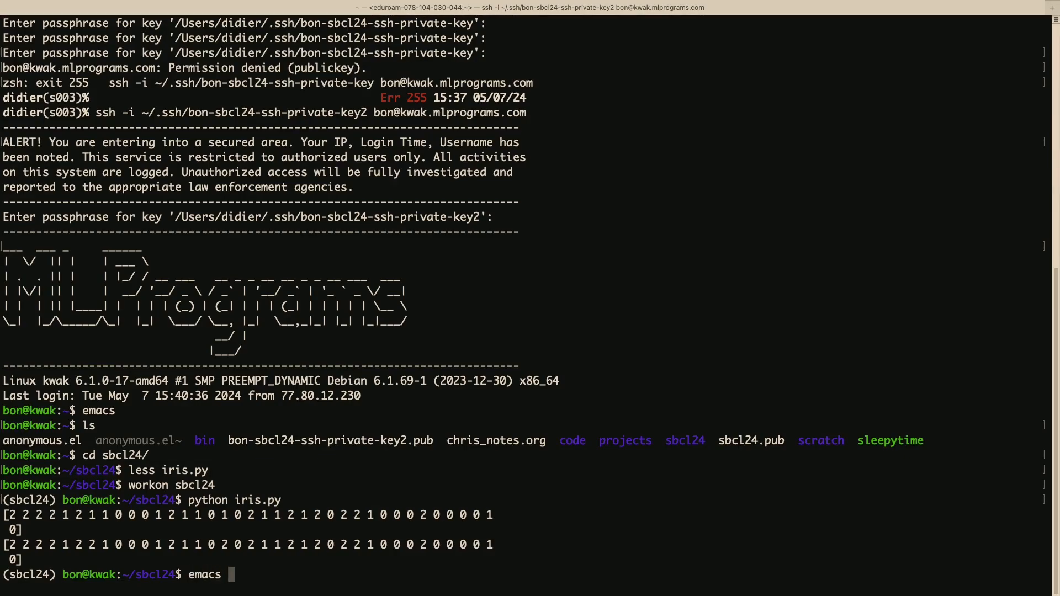
text(iris.)
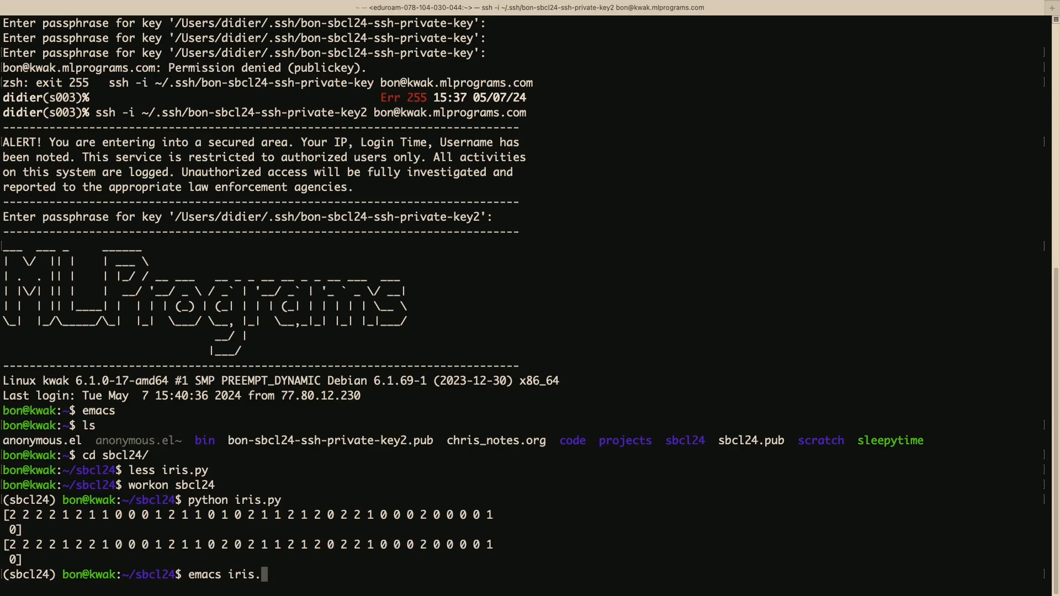
key(Return)
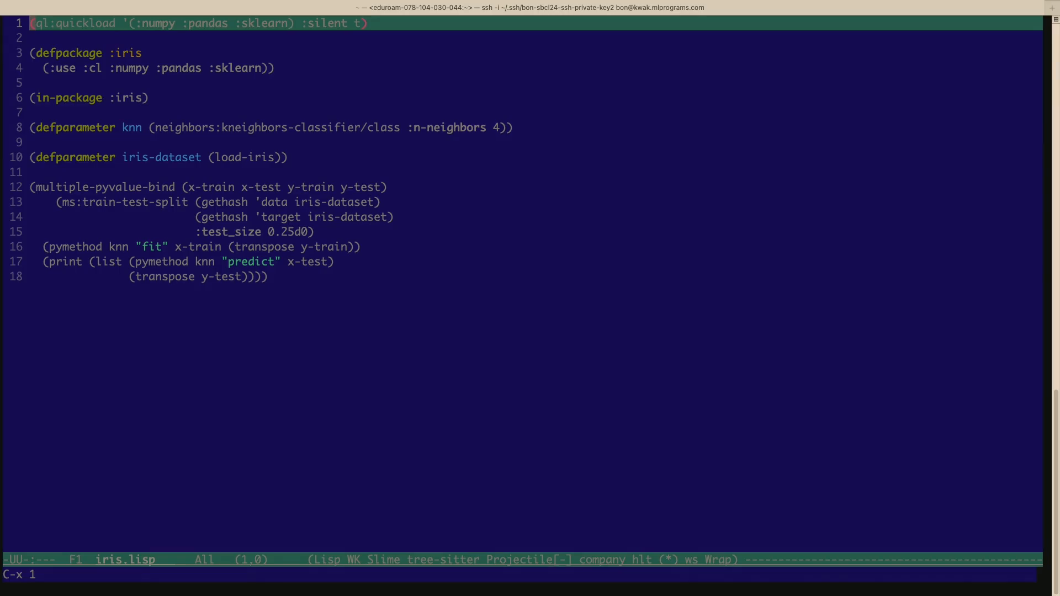
- Split side by side, open iris.py on the left, then start a SLIME SBCL REPL
key(C-x 3)
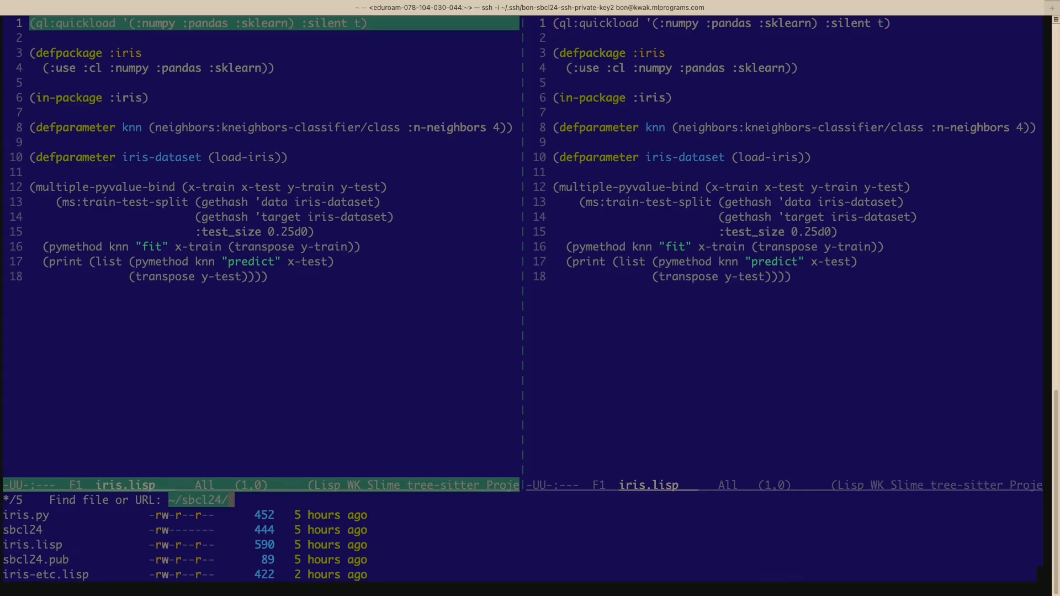
text(ir)
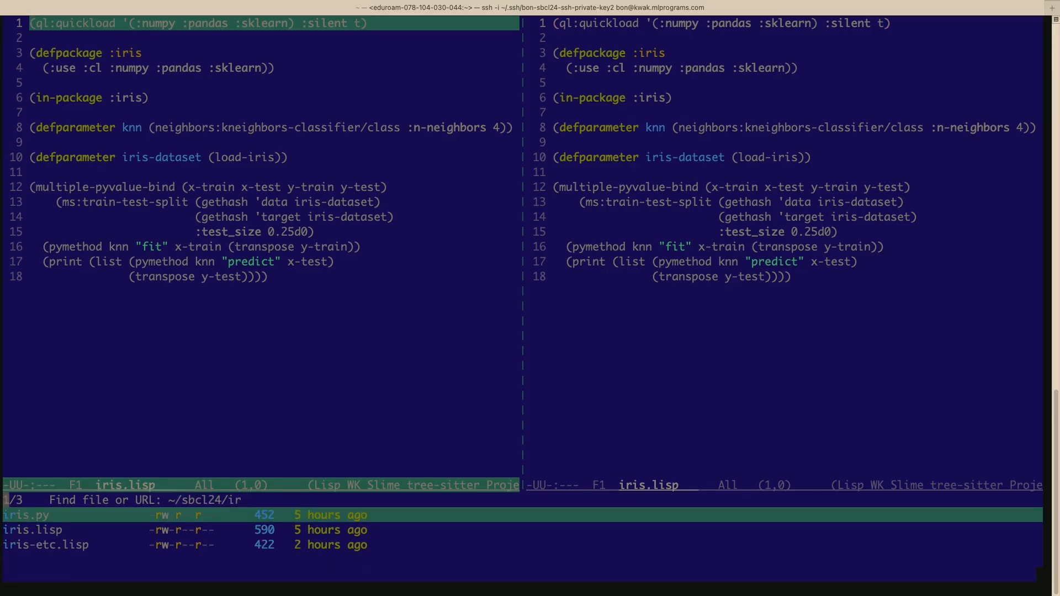
click(24, 515)
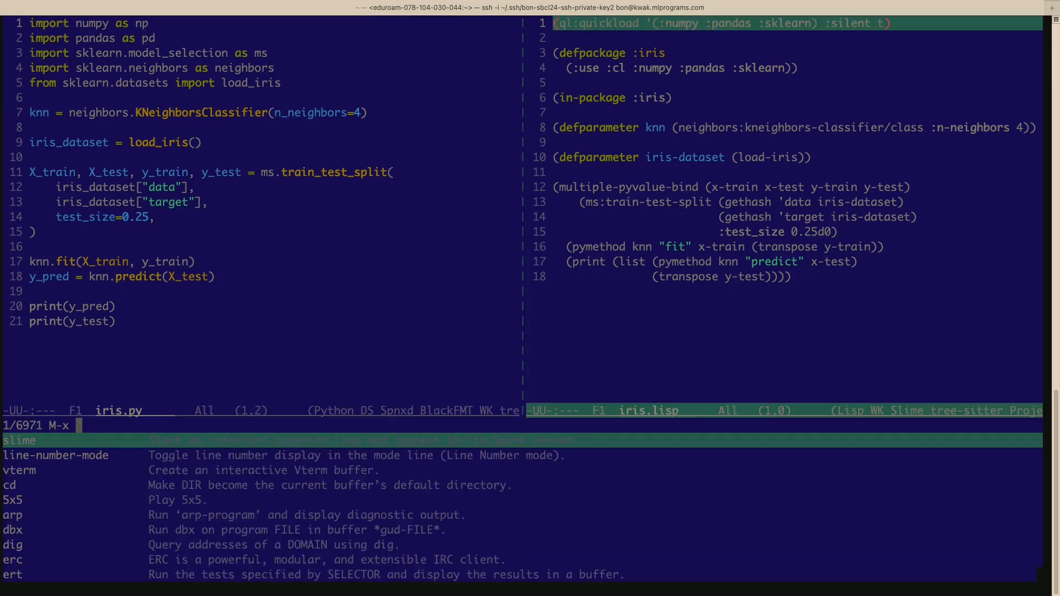
key(Return)
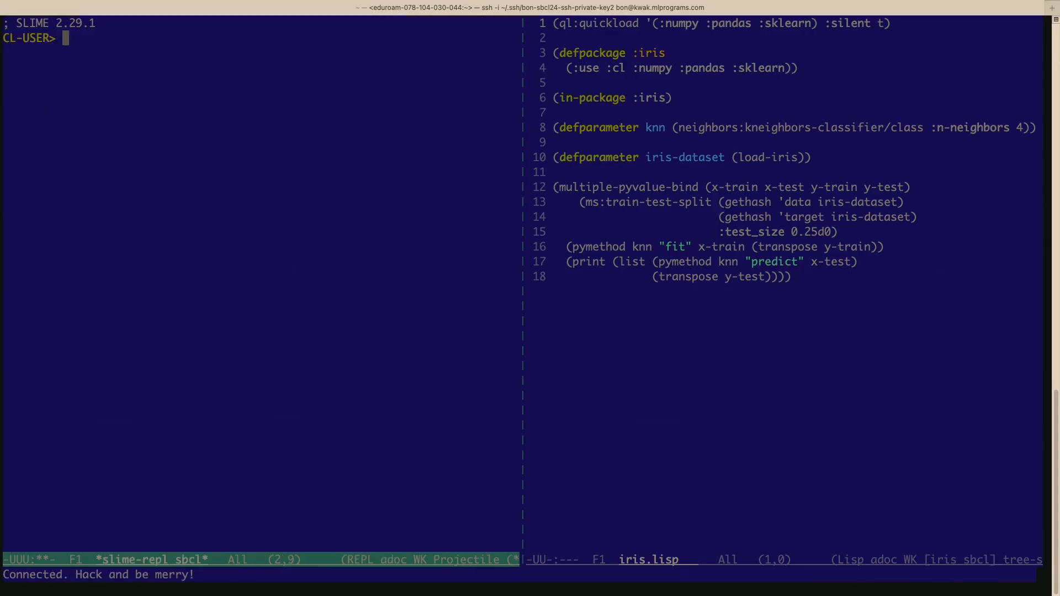